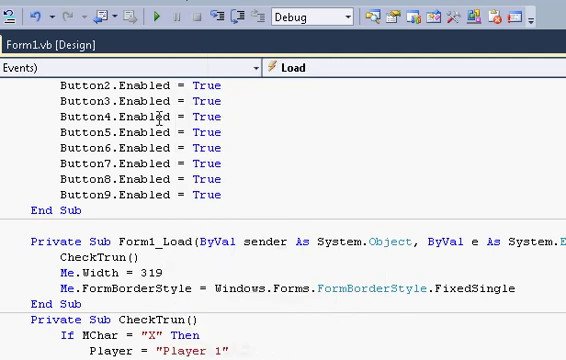
# Step: Run the game, play to a draw, and acknowledge the Draw message
pyautogui.click(156, 16)
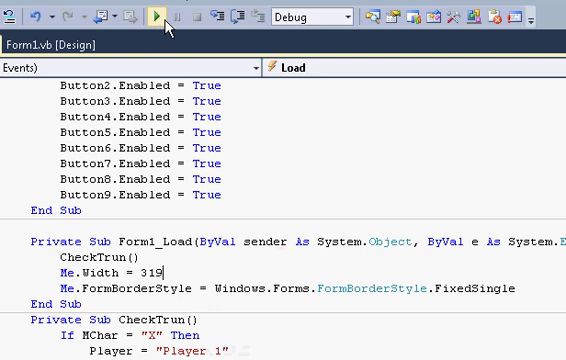
pyautogui.click(156, 14)
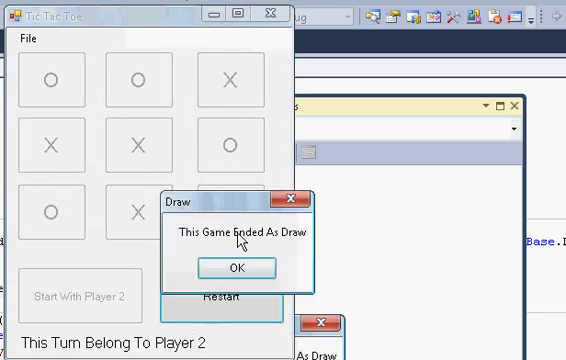
pyautogui.click(244, 268)
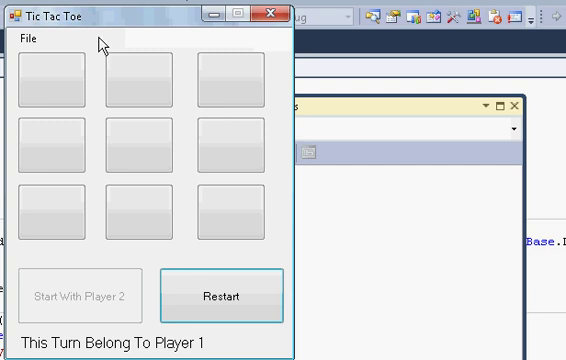
# Step: Place marks until Player 2 wins and dismiss the Congratz message
pyautogui.click(228, 204)
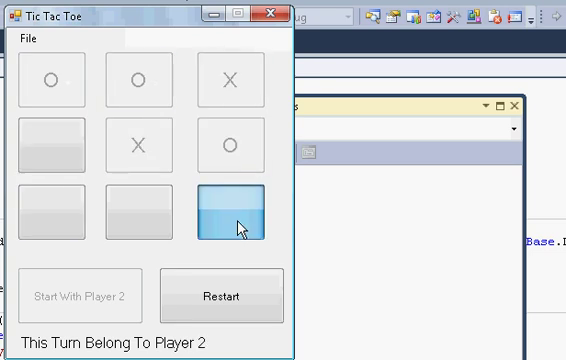
pyautogui.click(240, 296)
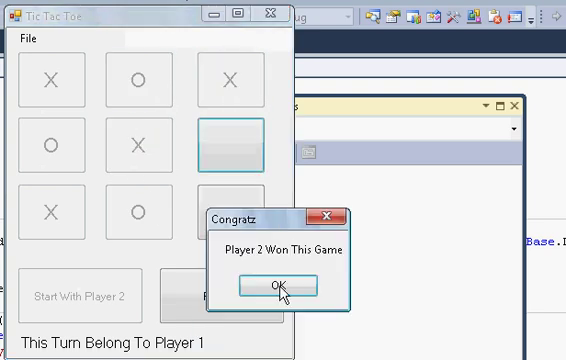
pyautogui.click(280, 284)
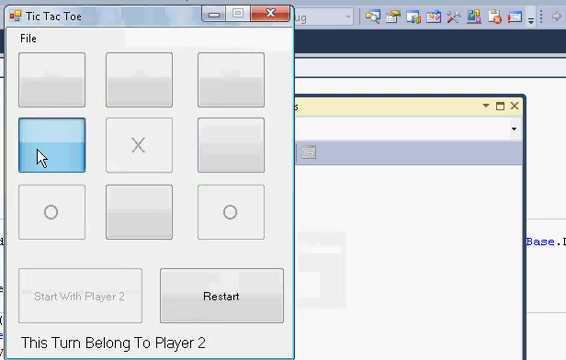
# Step: Enable File > Histroy to show 0 and 3 wins with 2 draws
pyautogui.click(46, 144)
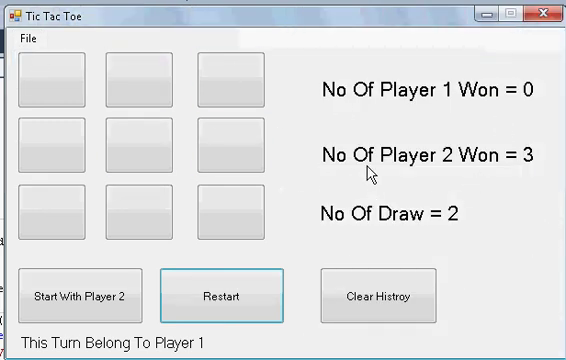
pyautogui.moveTo(520, 170)
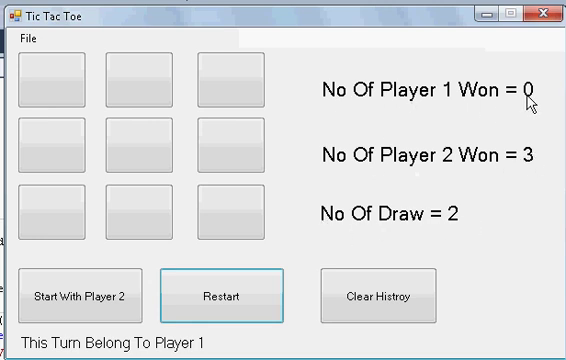
# Step: Show the File menu with its Histroy and Exit items
pyautogui.click(16, 40)
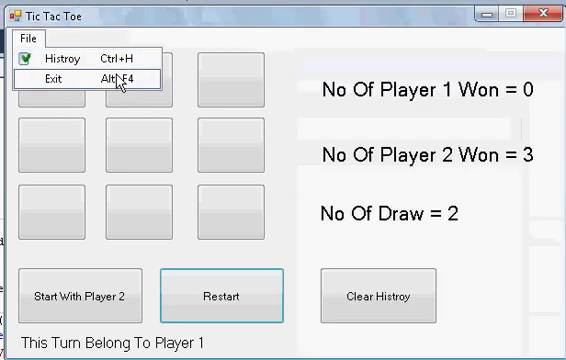
# Step: Exit via File > Exit and confirm Yes in the Quit dialog
pyautogui.click(52, 76)
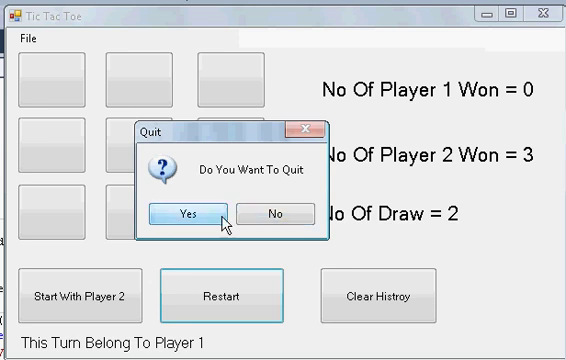
pyautogui.click(184, 212)
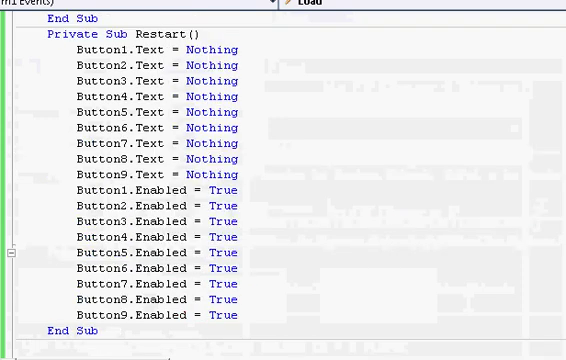
pyautogui.scroll(-3)
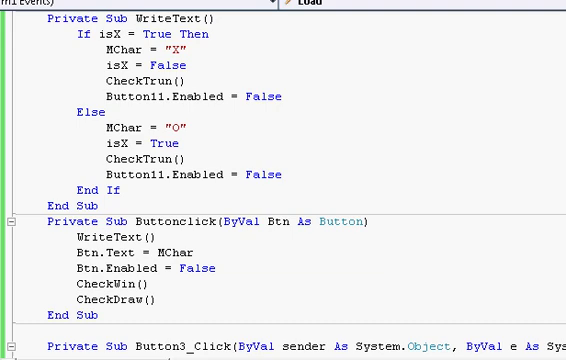
pyautogui.scroll(-3)
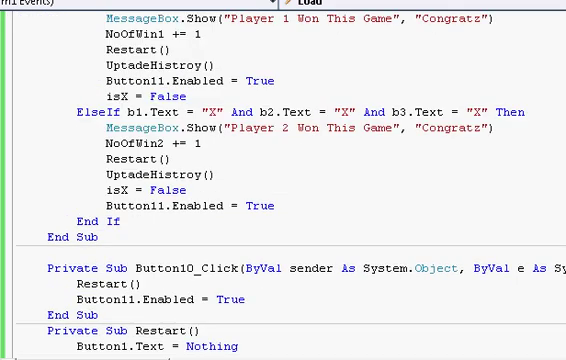
pyautogui.scroll(-3)
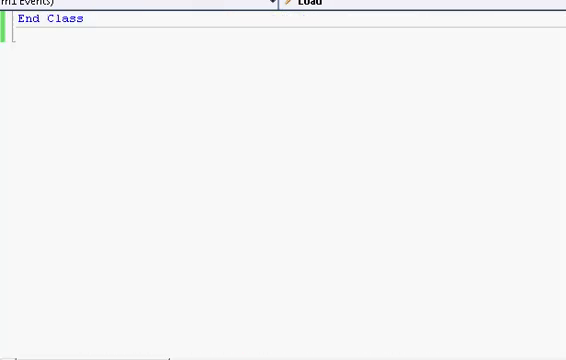